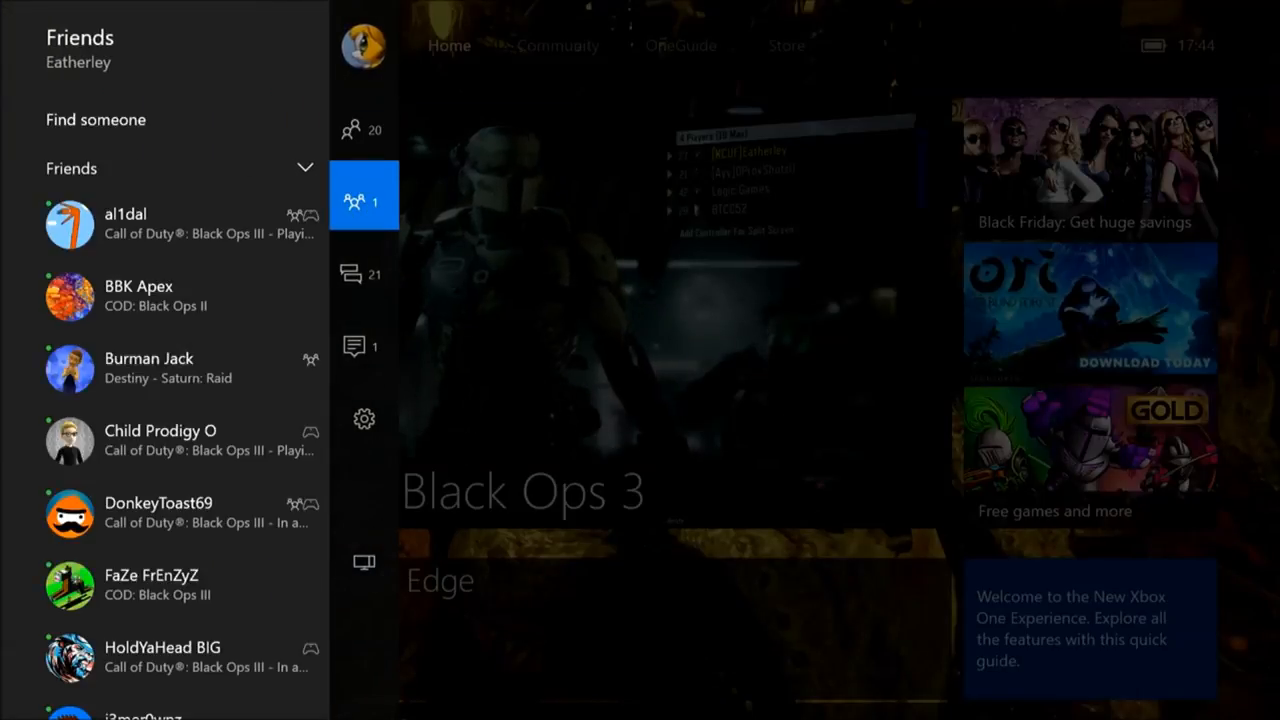
Switch the guide from Friends to Parties, then Messages, and enter the conversation list
left_click(364, 202)
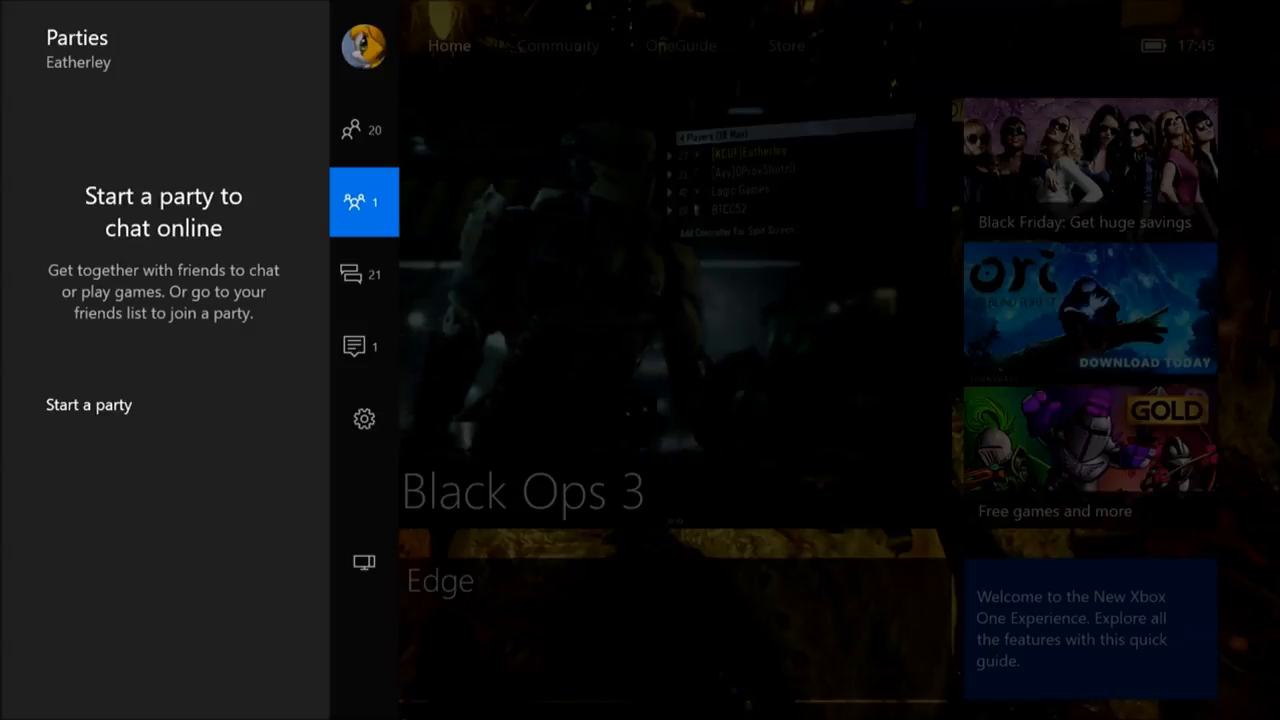
left_click(364, 274)
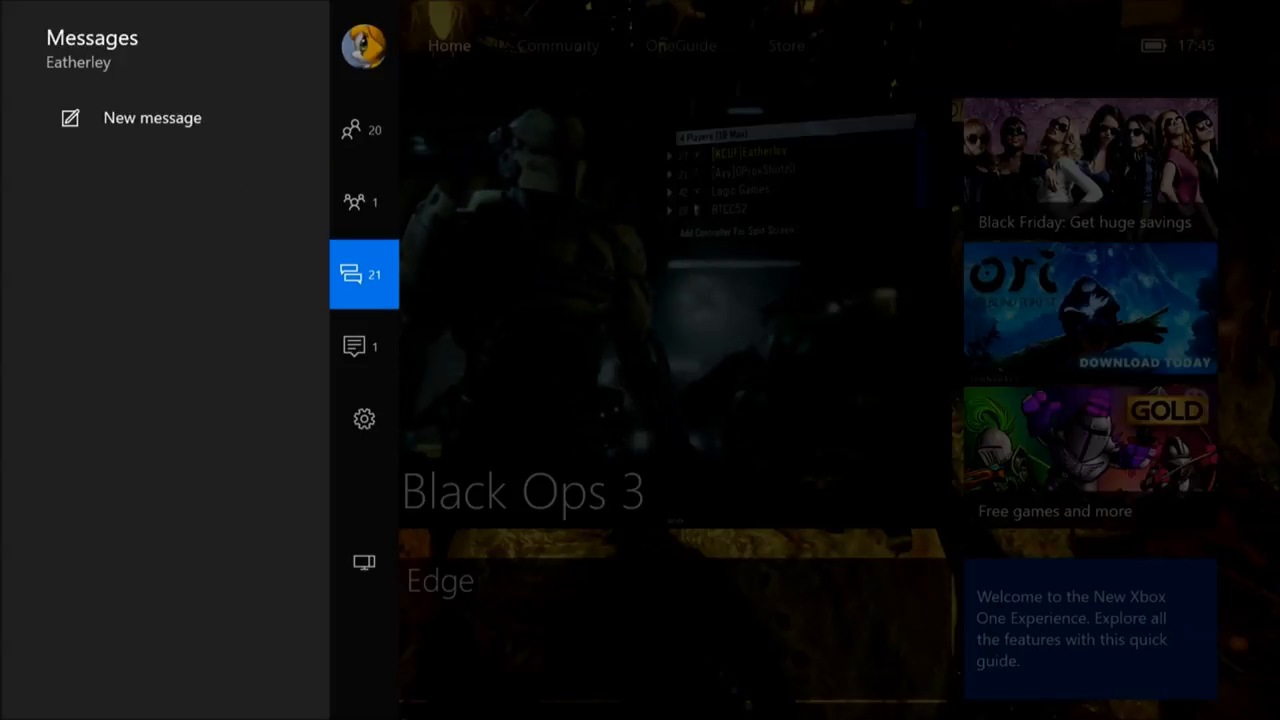
left_click(363, 274)
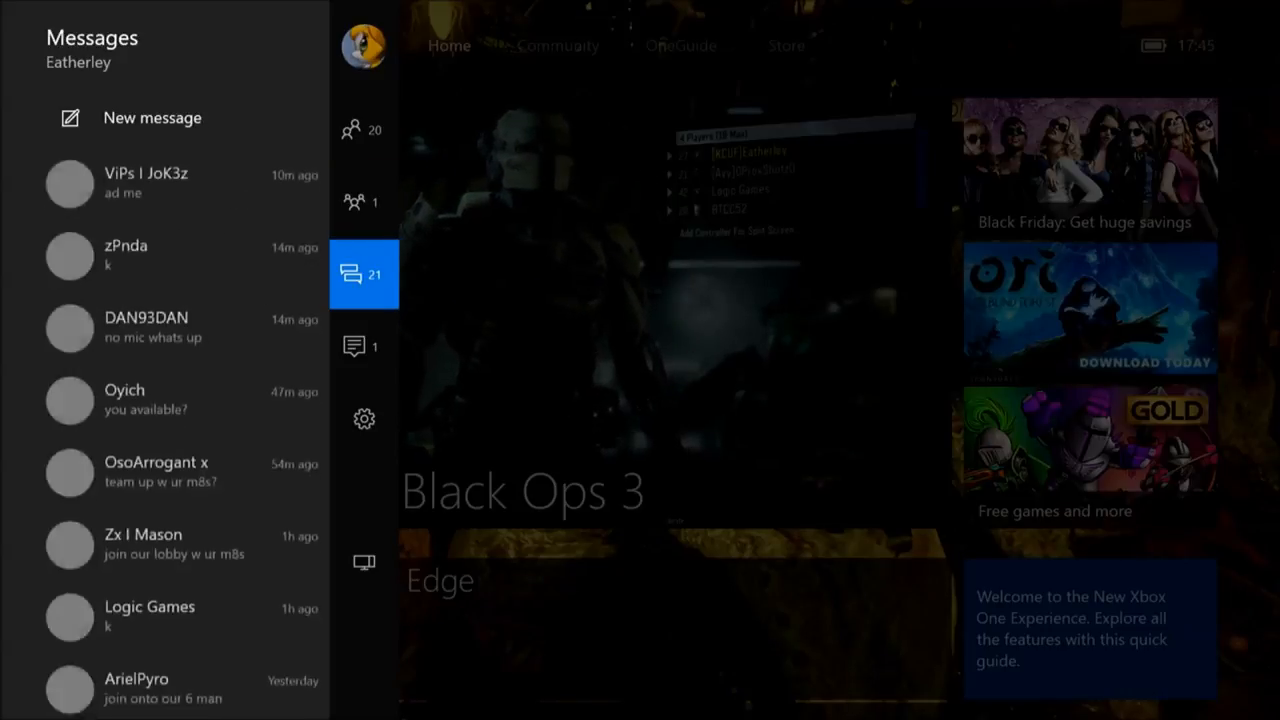
left_click(150, 118)
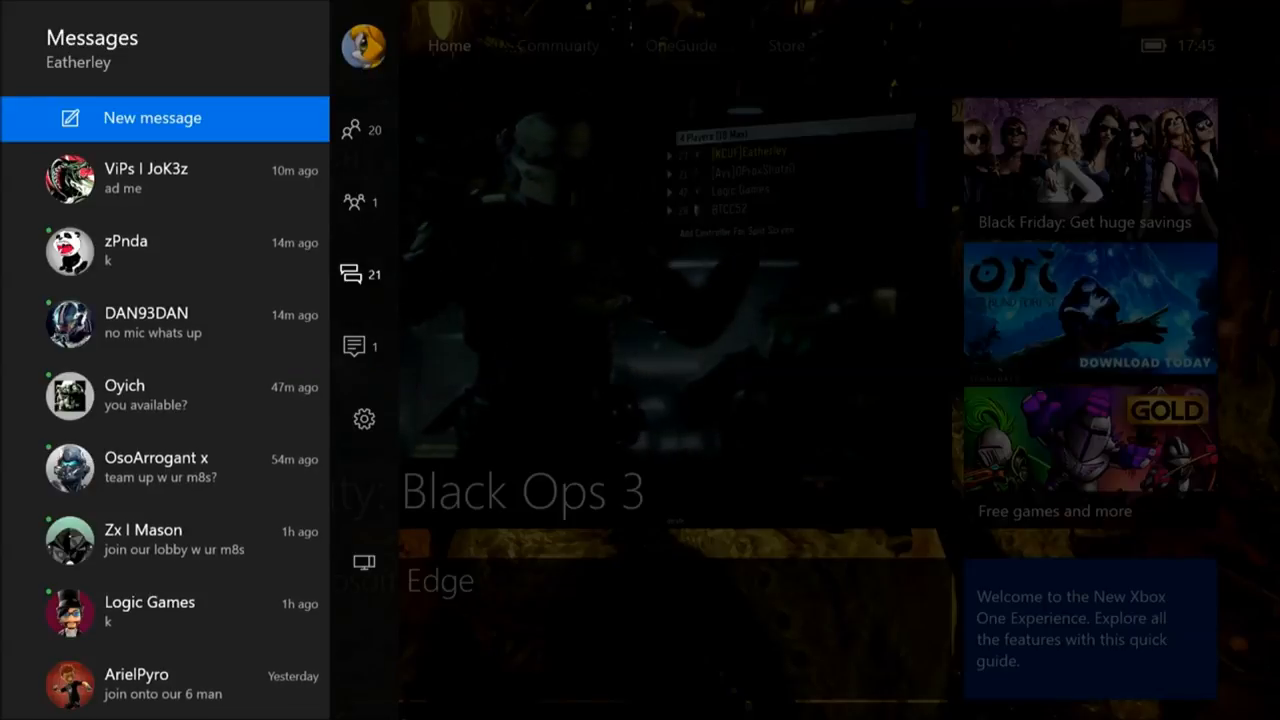
Scroll through older message conversations and back, then return to the Friends tab
scroll("down", 3)
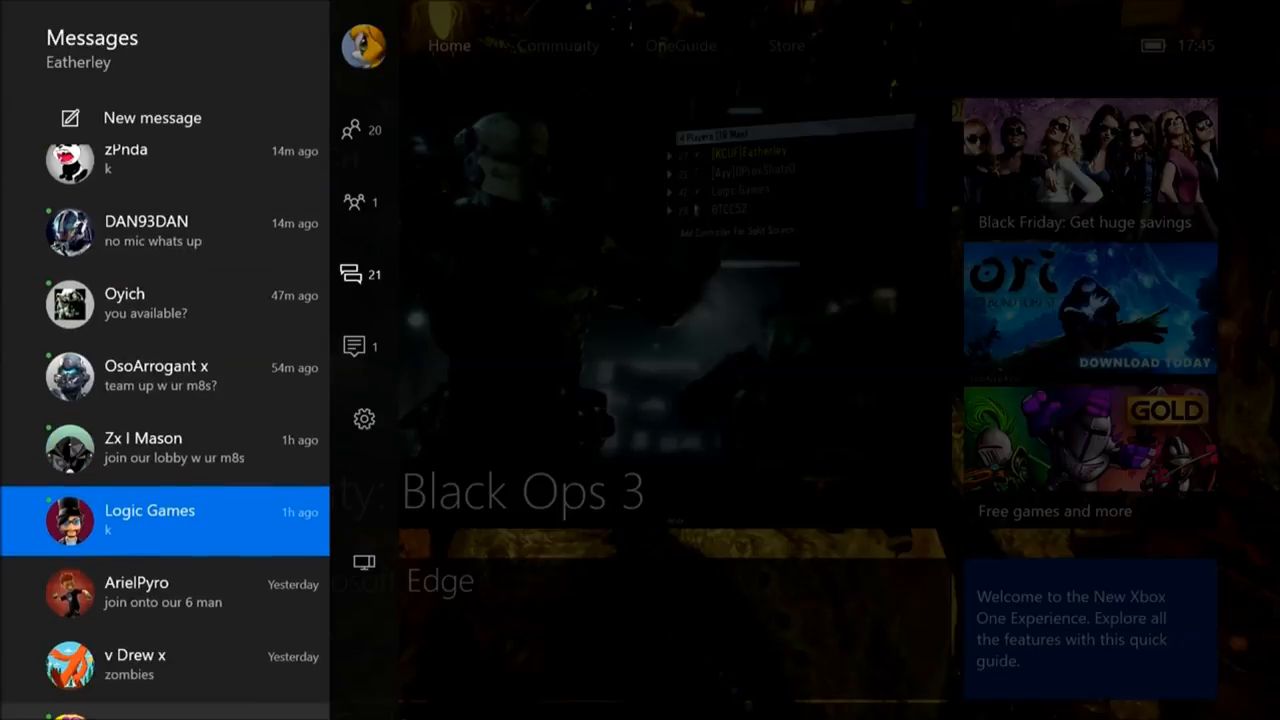
scroll("down", 3)
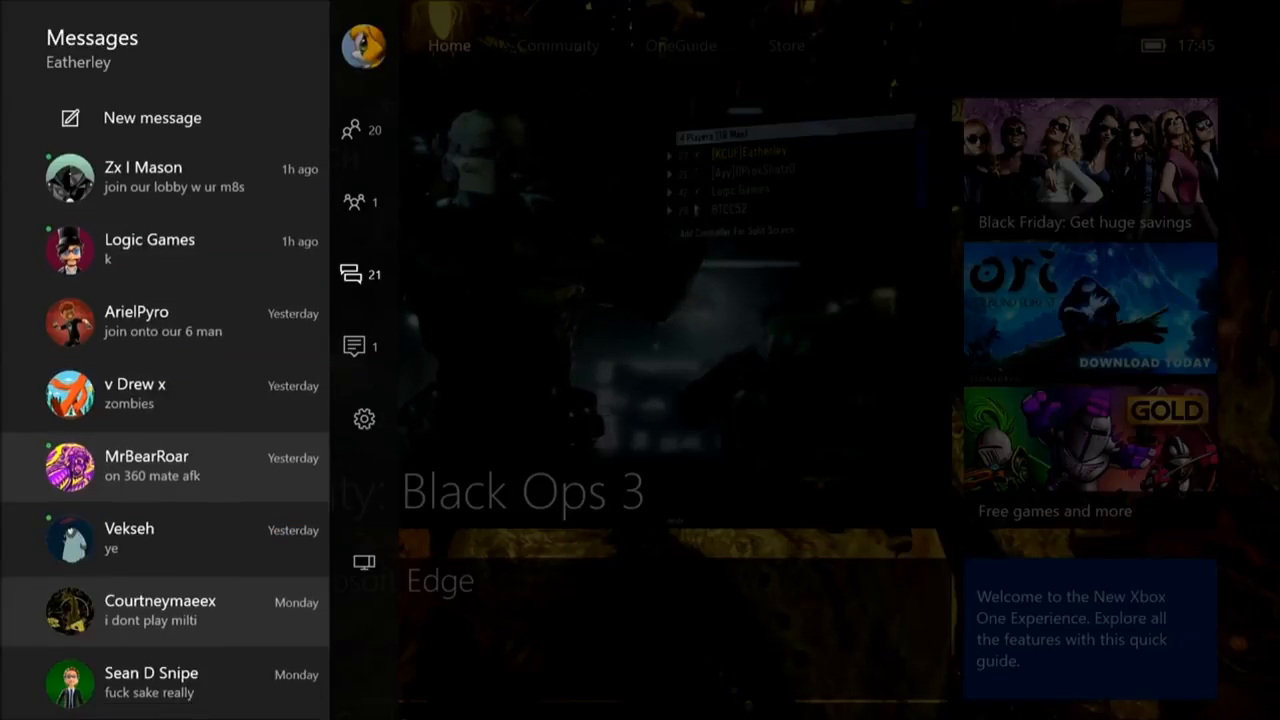
scroll("down", 3)
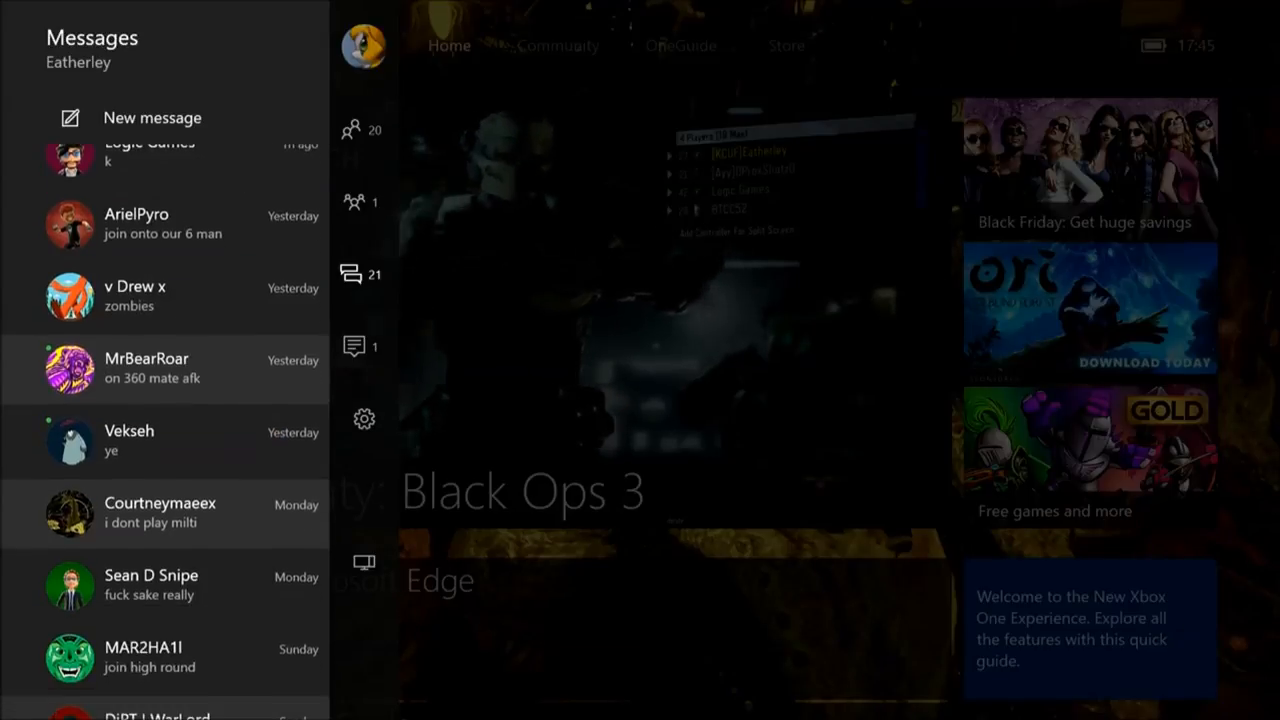
left_click(165, 585)
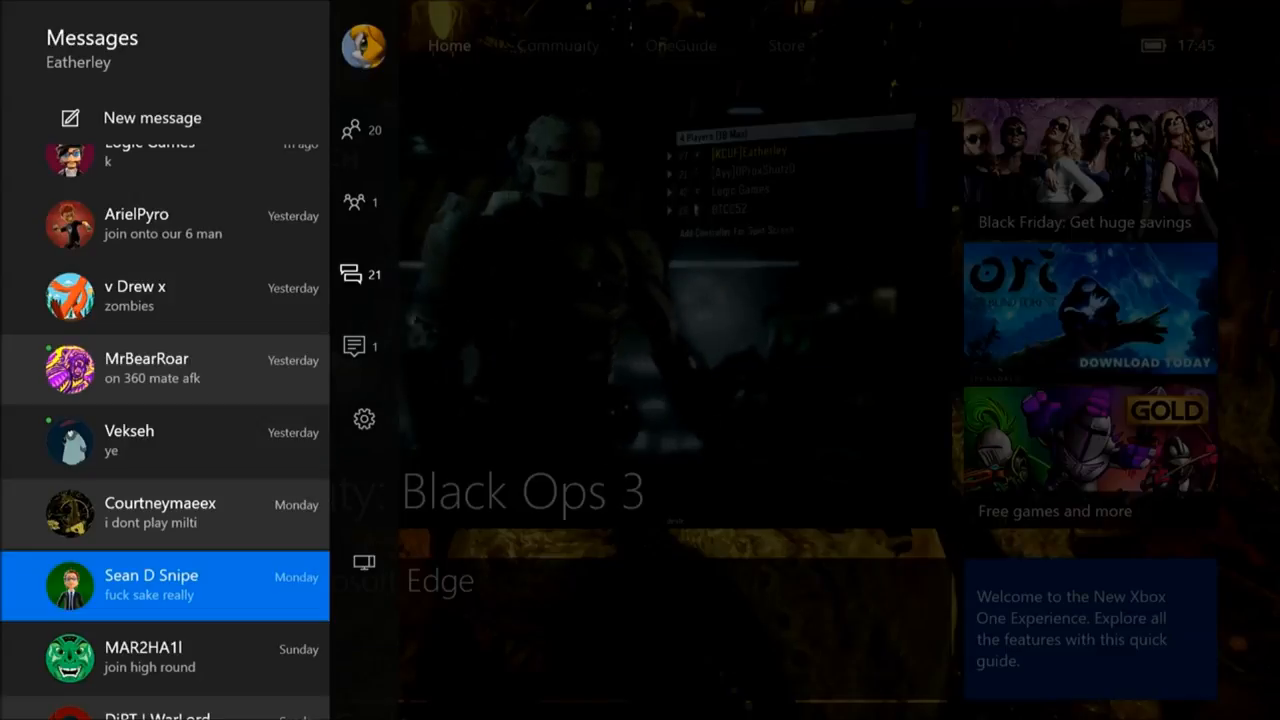
scroll("up", 3)
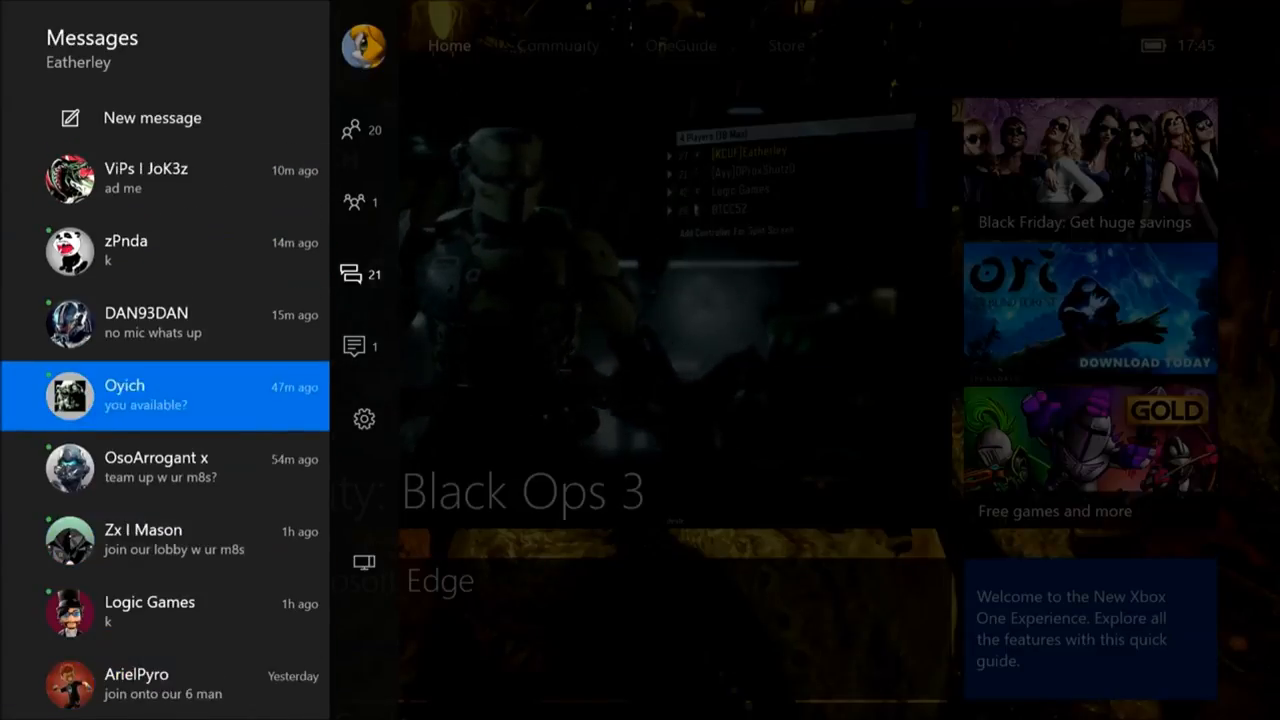
left_click(364, 130)
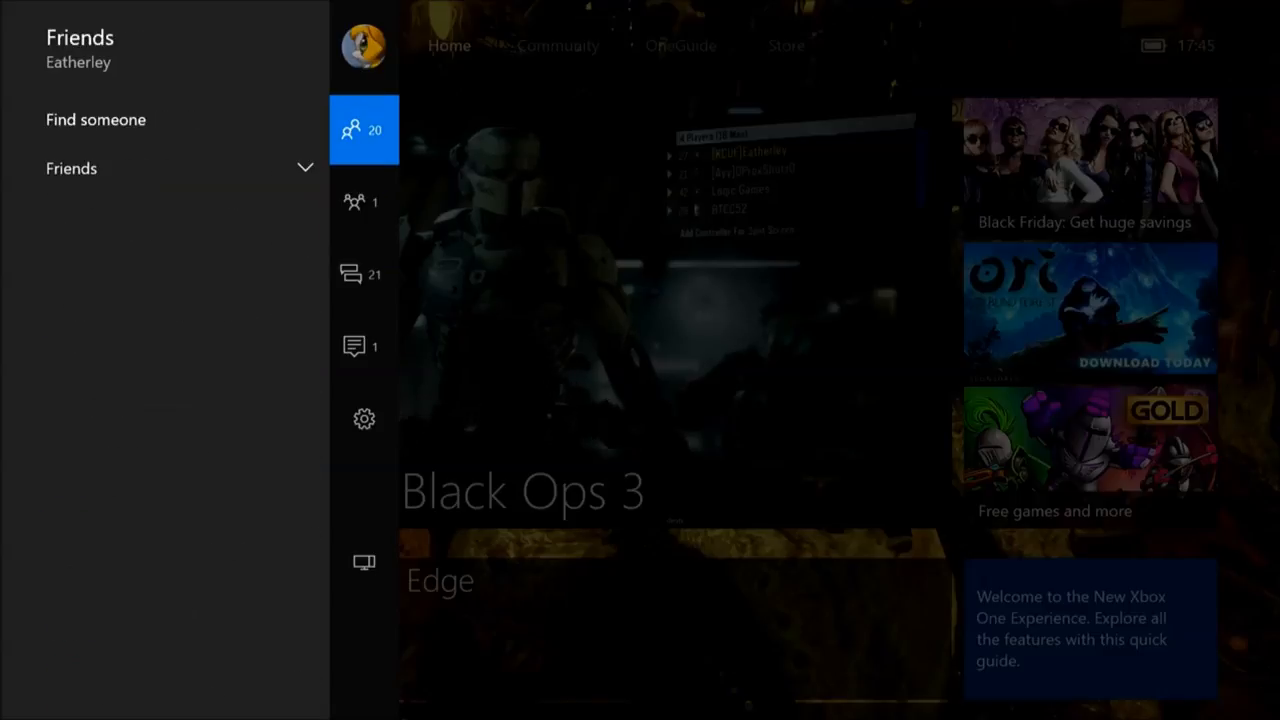
Close the guide into the Games section, then switch to Movies & TV
left_click(95, 119)
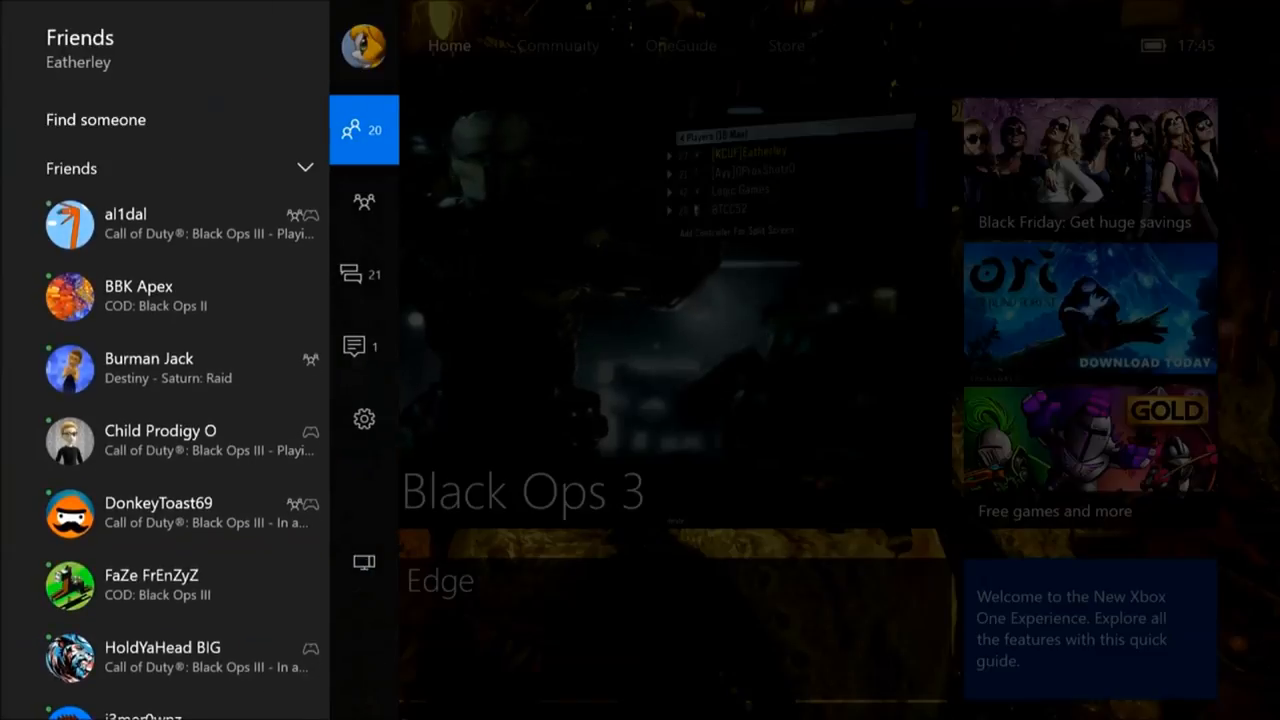
left_click(165, 168)
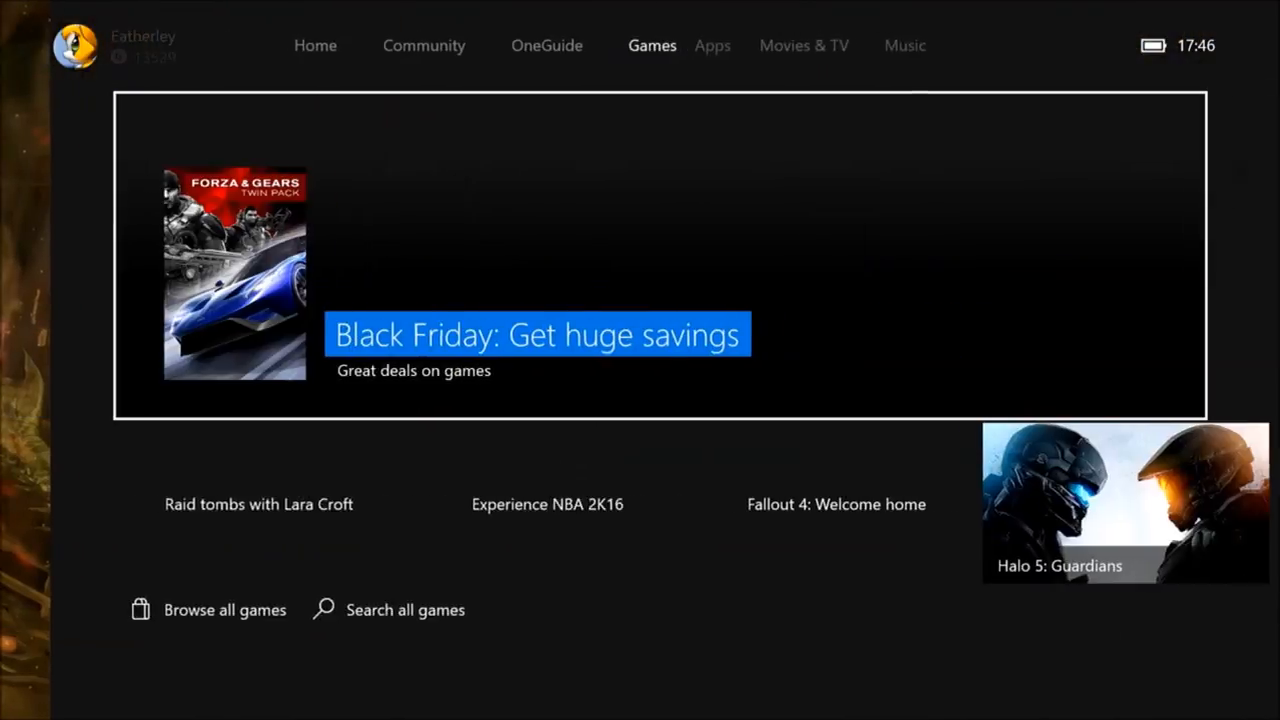
left_click(829, 45)
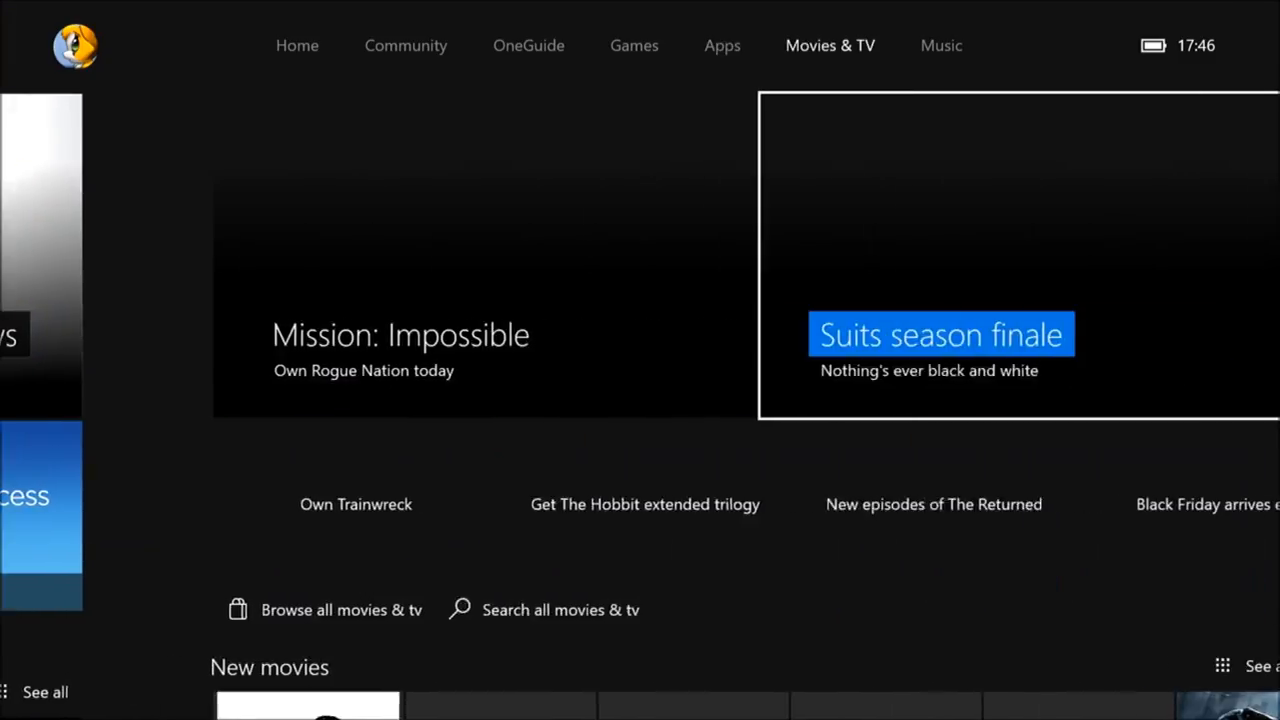